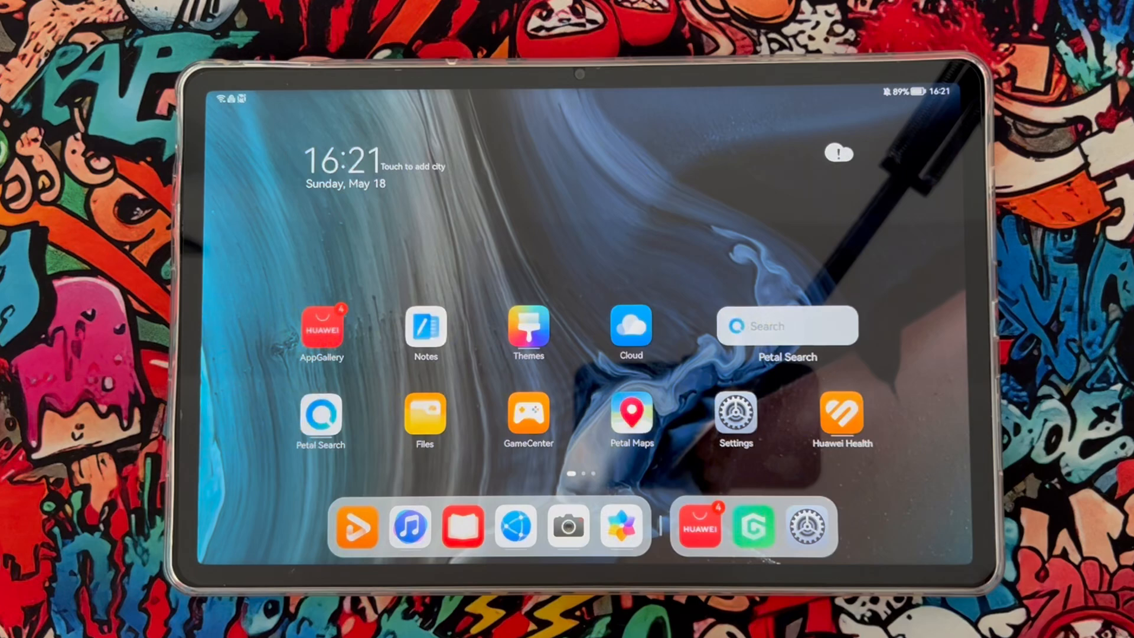
- Launch AppGallery from the tablet home screen to its Featured page
click(322, 329)
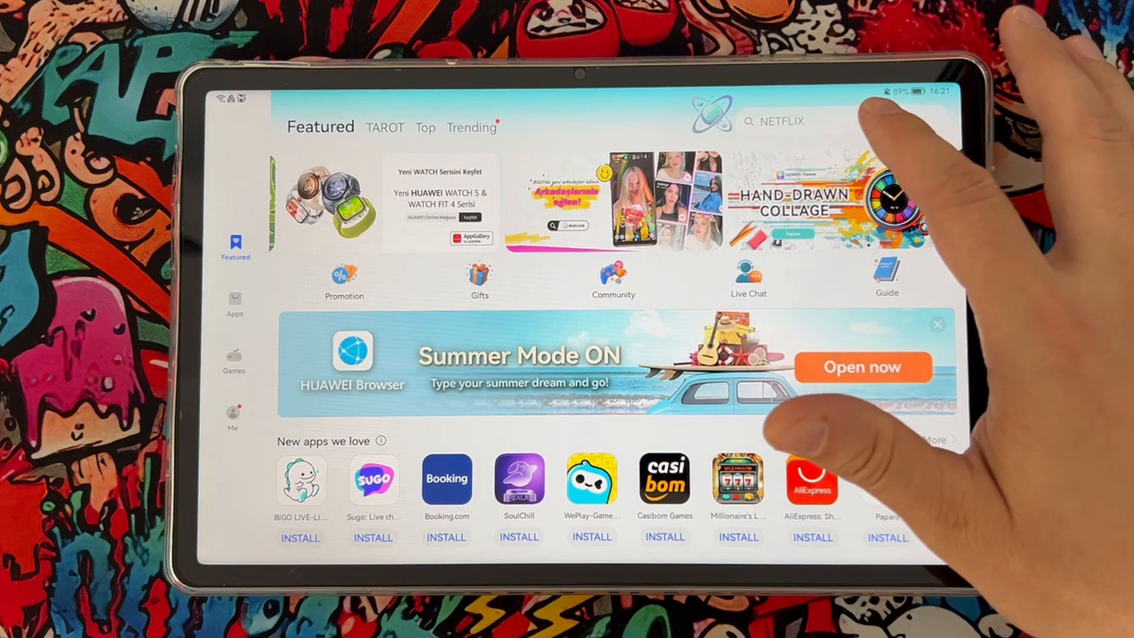
- Search AppGallery for WhatsApp and install WhatsApp Messenger
click(780, 120)
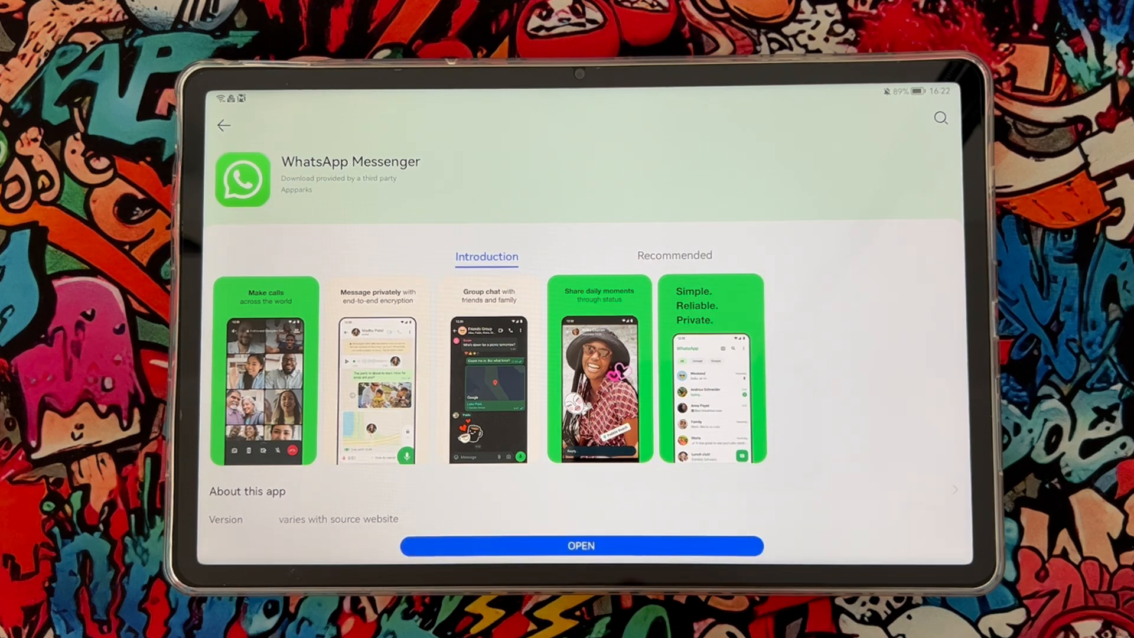
- Open WhatsApp from AppGallery and accept its terms with 'Agree and continue'
click(580, 545)
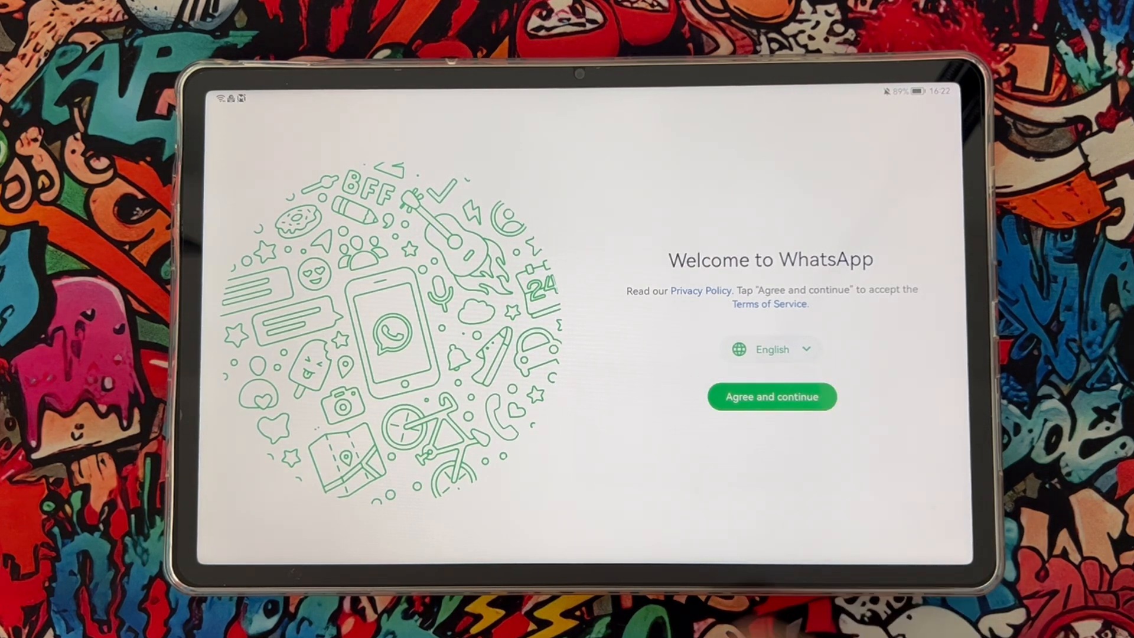
click(771, 396)
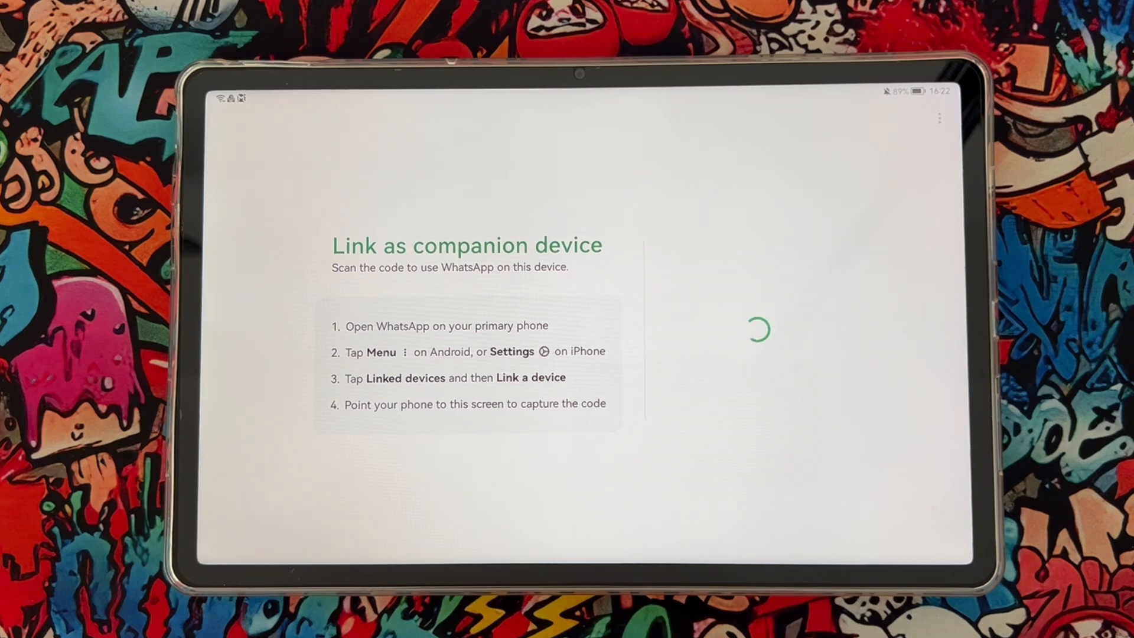